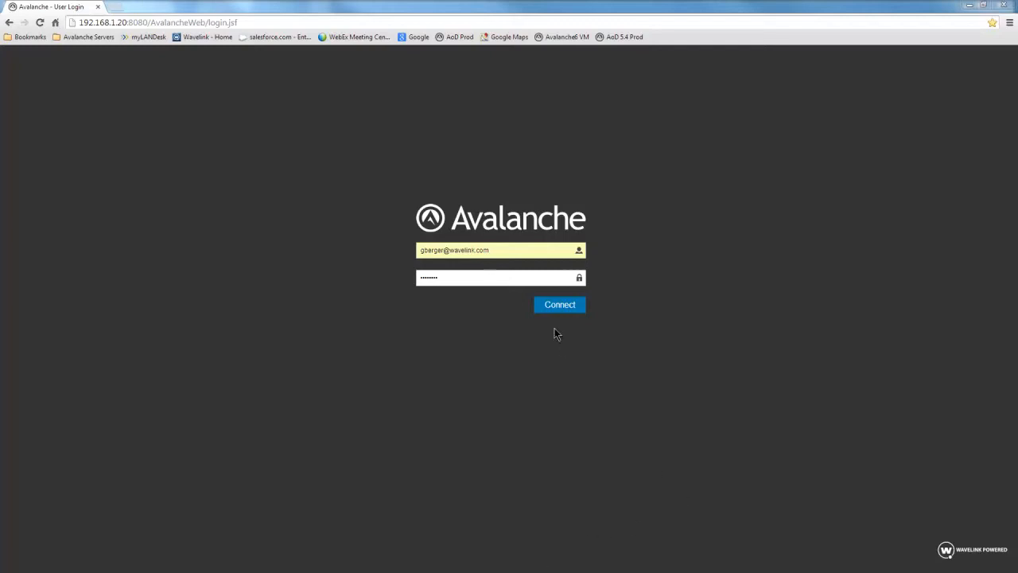
Log in with the entered credentials and show the Conesus NY device inventory
left_click(560, 304)
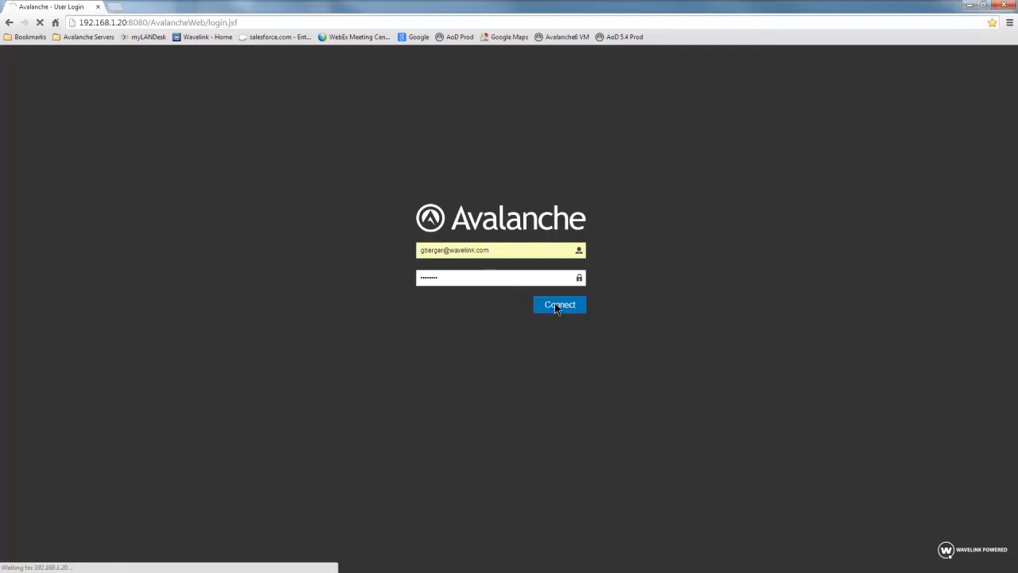
left_click(559, 304)
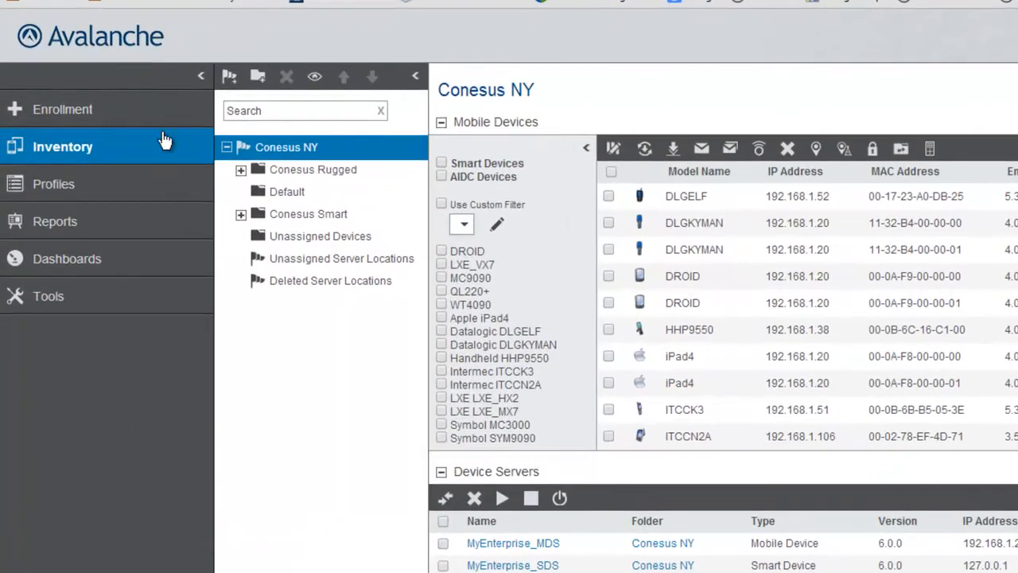
mouse_move(380, 175)
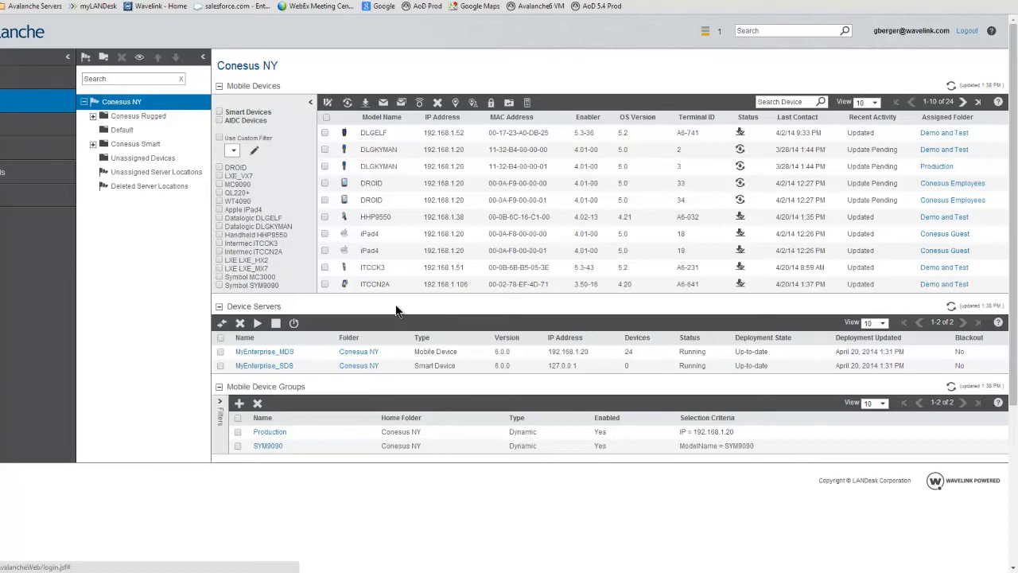
mouse_move(912, 451)
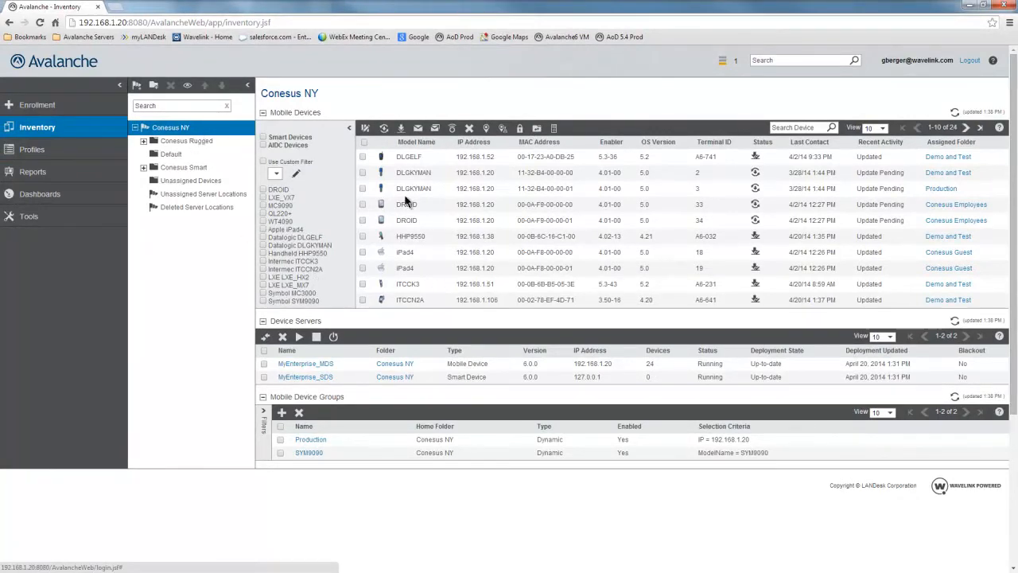
mouse_move(500, 266)
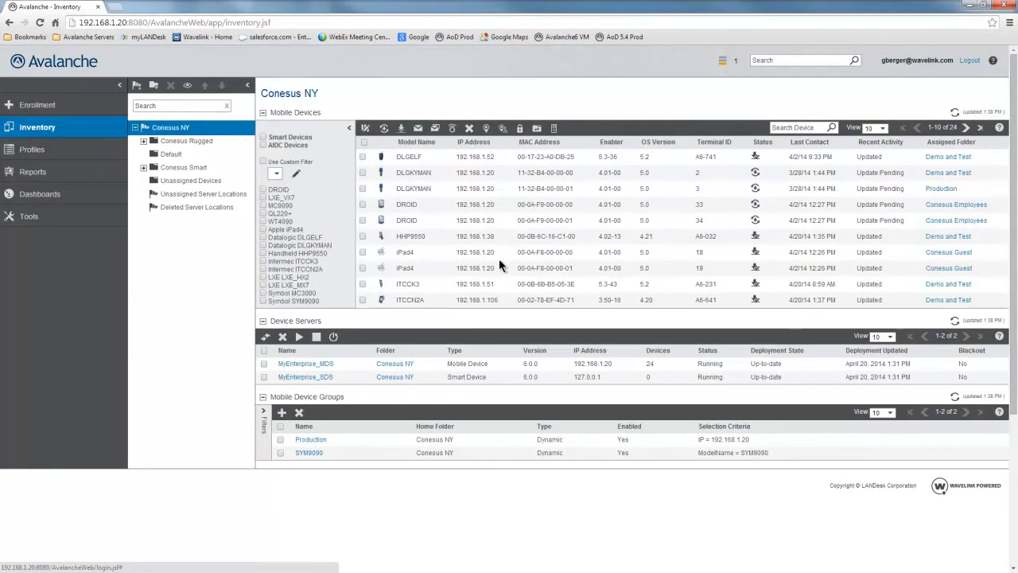
mouse_move(477, 255)
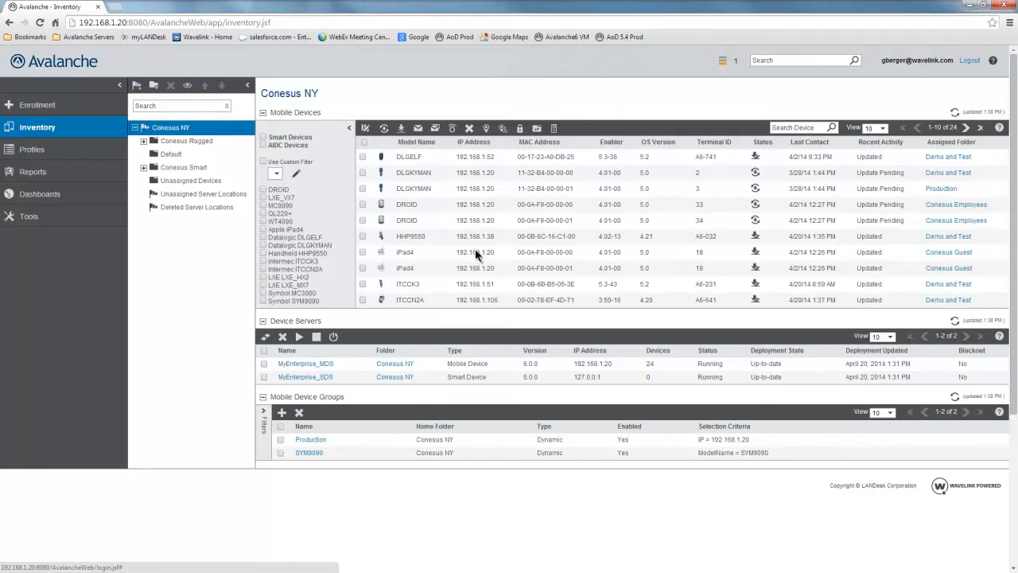
Browse Conesus Smart's Conesus Guest, then open Demo and Test under Conesus Rugged
key("ctrl+plus")
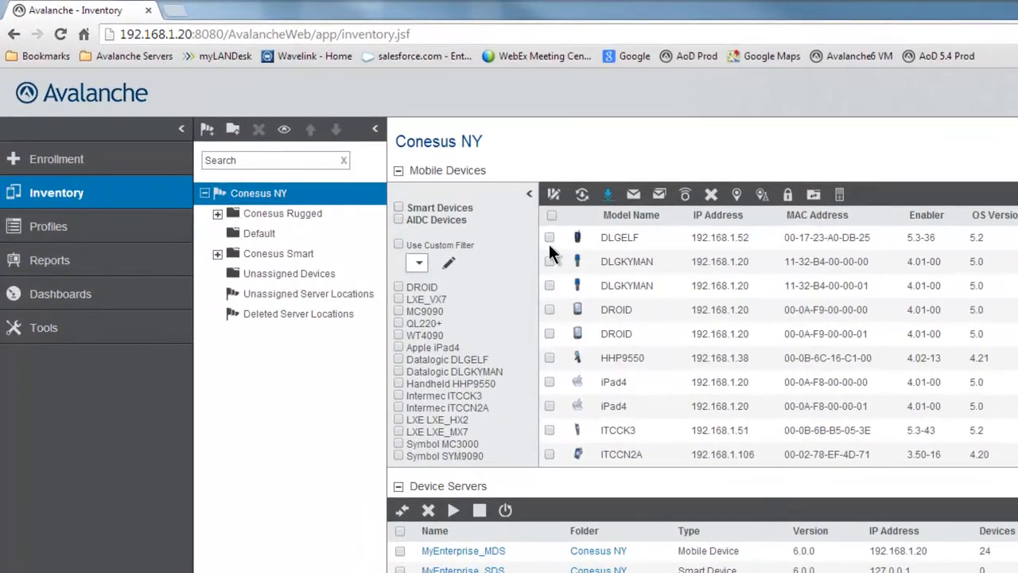
mouse_move(675, 298)
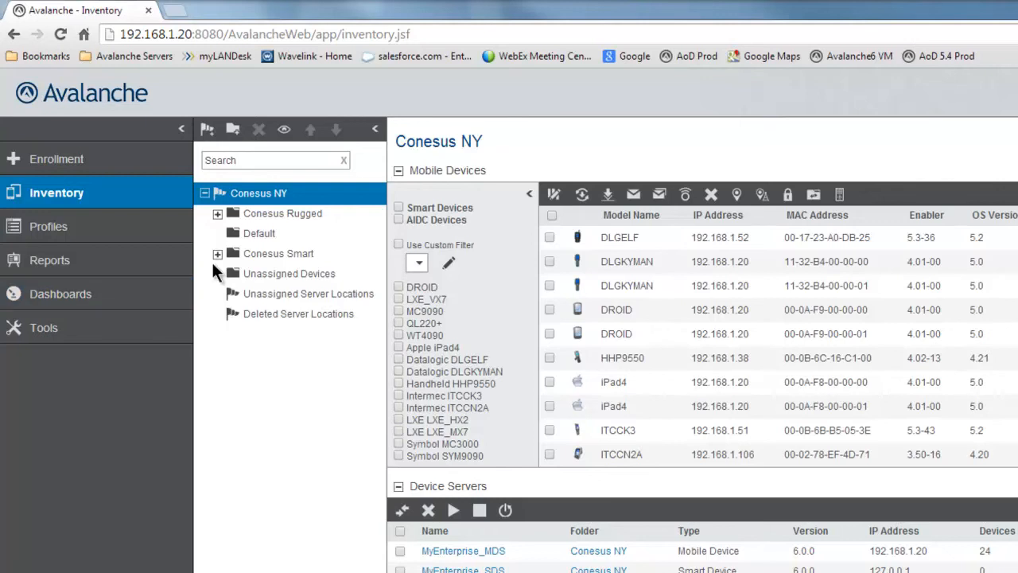
left_click(217, 253)
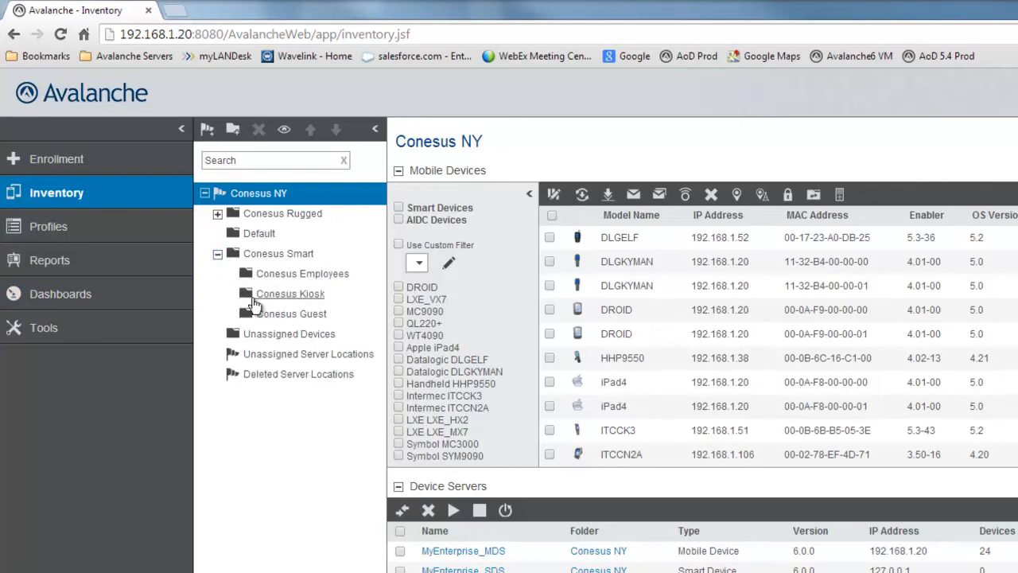
mouse_move(278, 319)
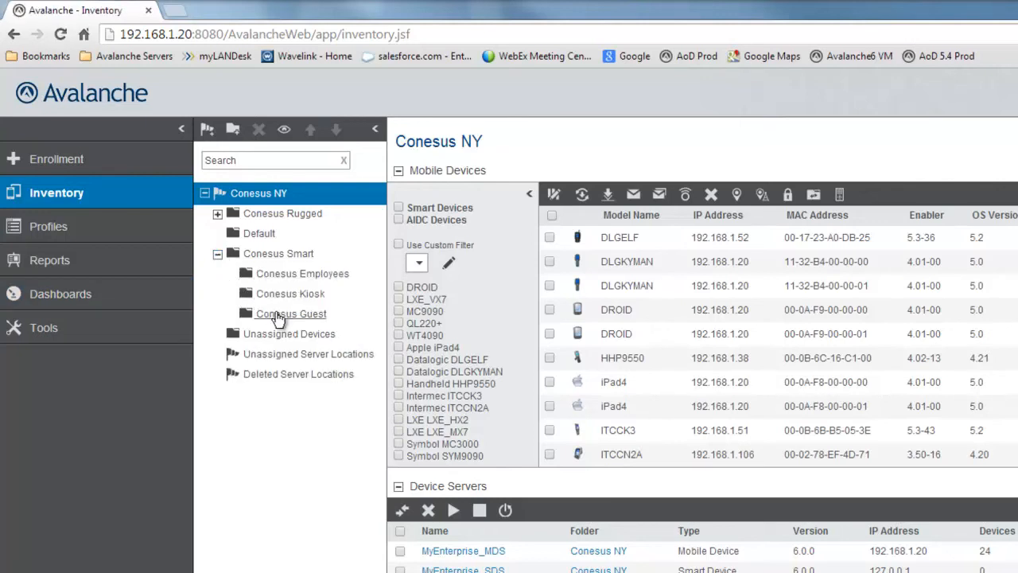
left_click(291, 313)
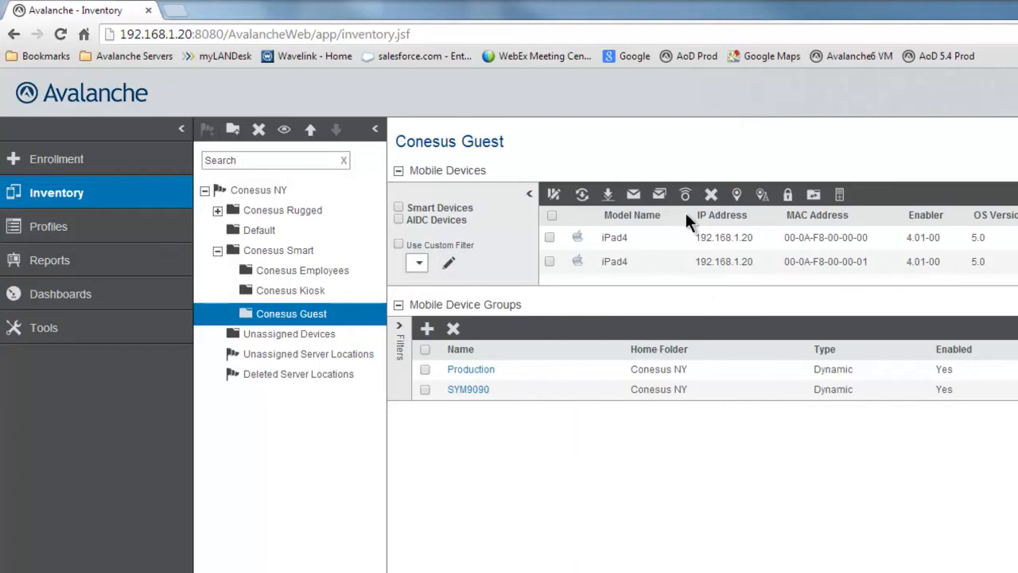
mouse_move(663, 286)
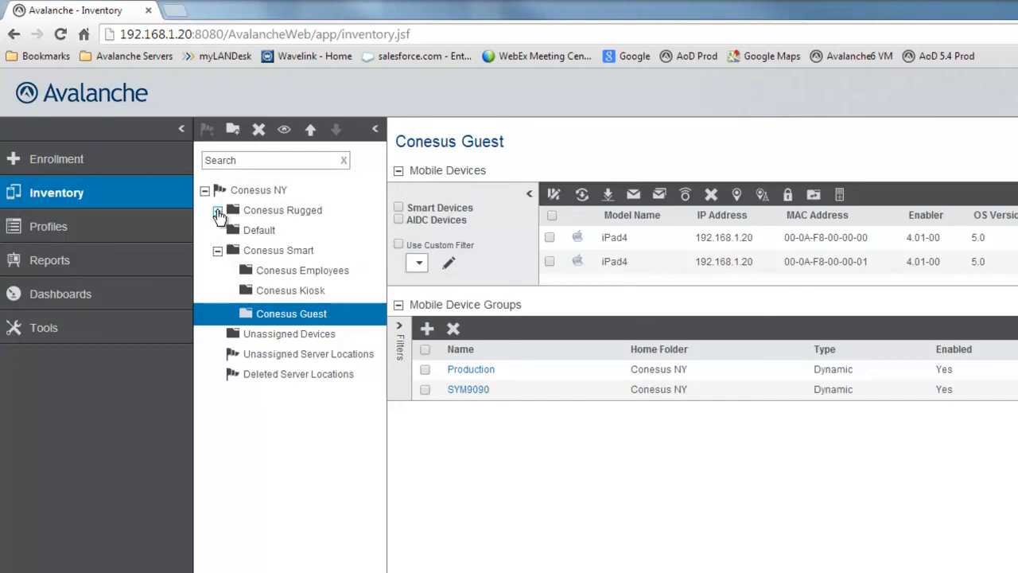
left_click(218, 210)
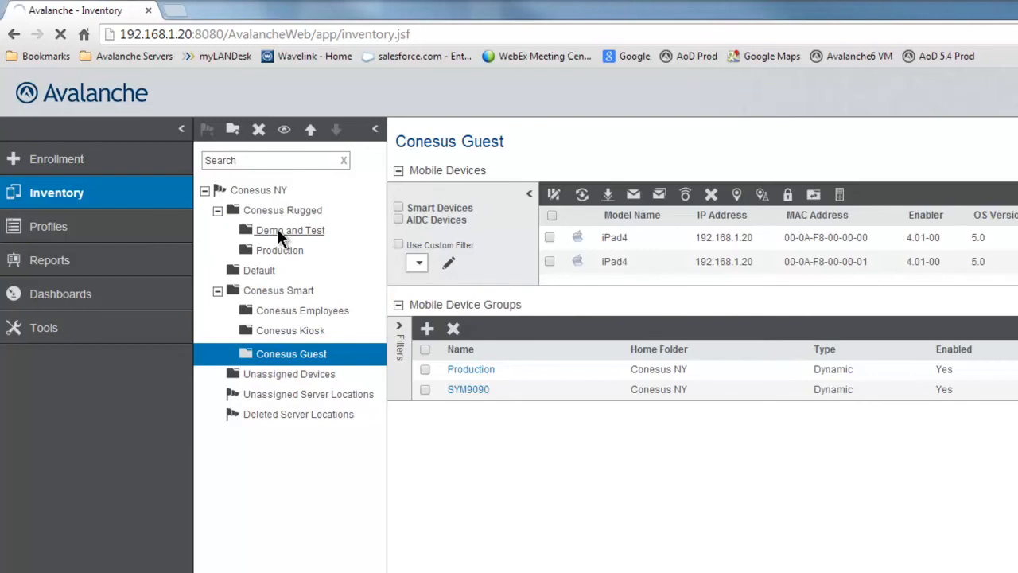
left_click(289, 230)
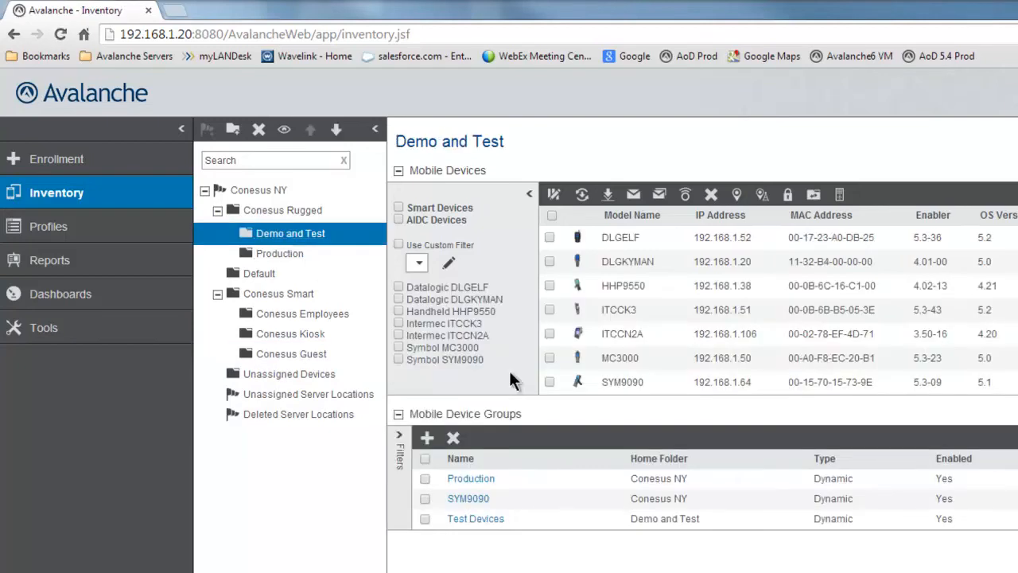
mouse_move(730, 359)
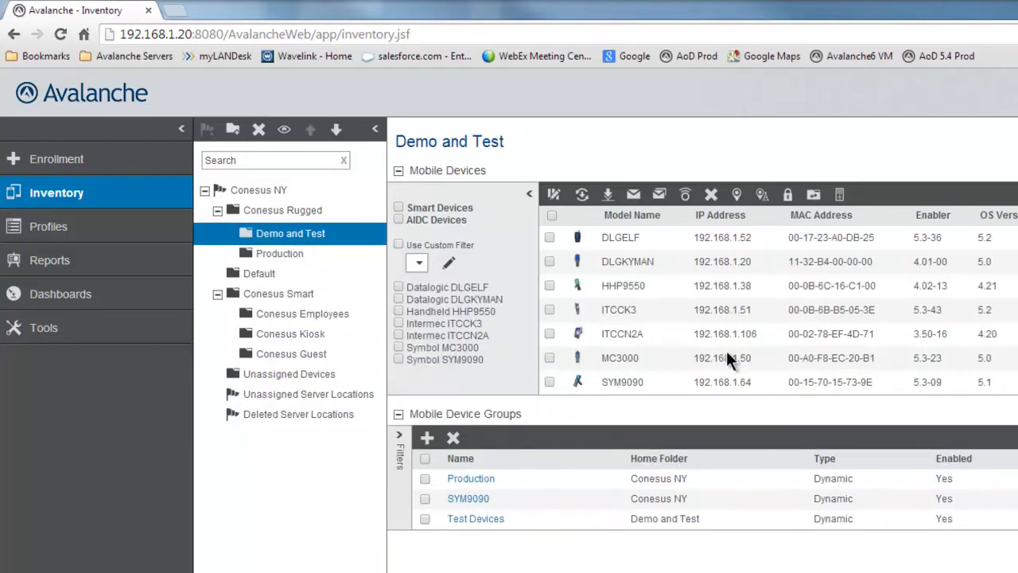
mouse_move(727, 354)
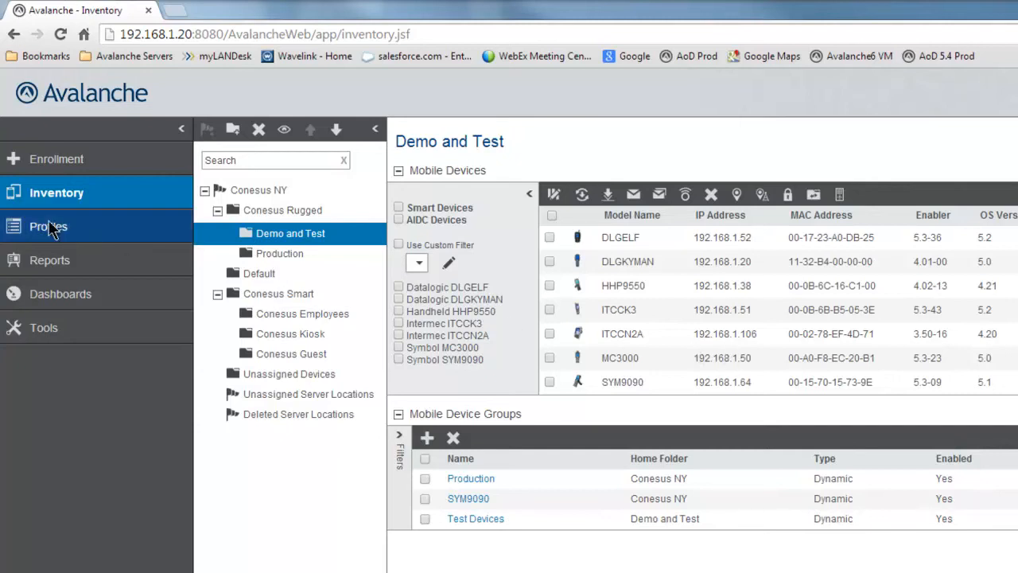
Open Profiles for Demo and Test to see applied profiles, available profiles and payloads
left_click(47, 226)
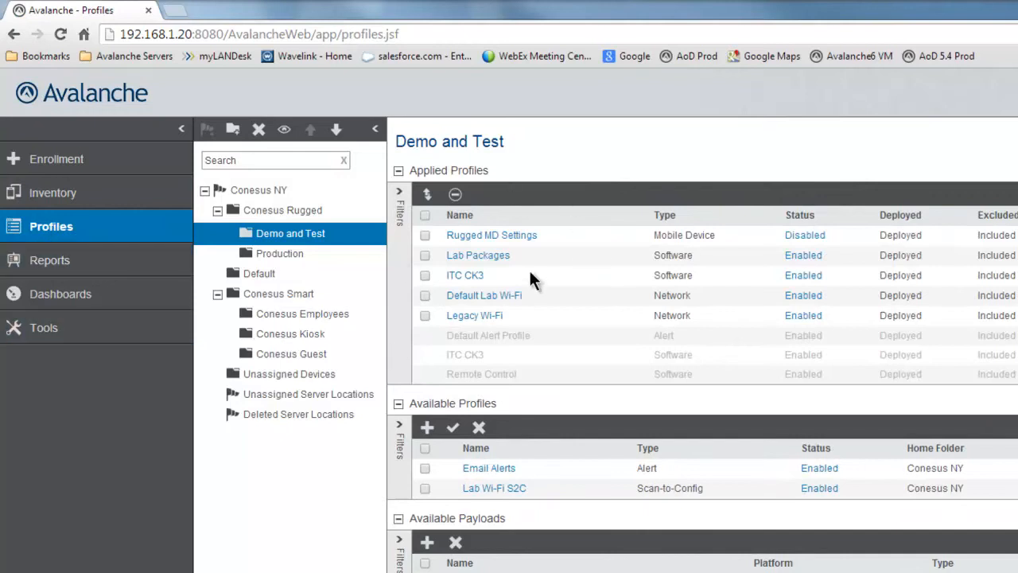
mouse_move(491, 376)
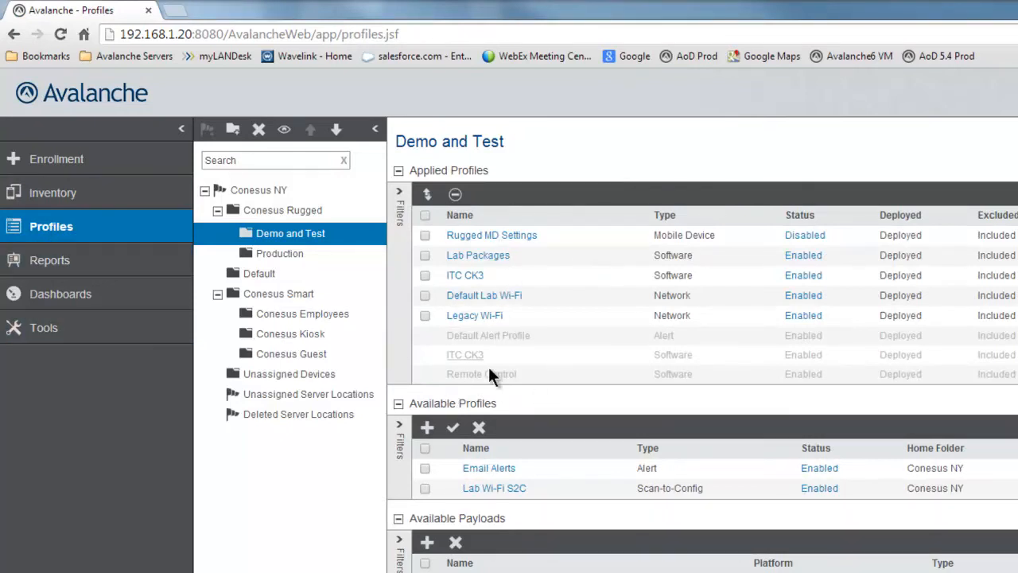
mouse_move(593, 485)
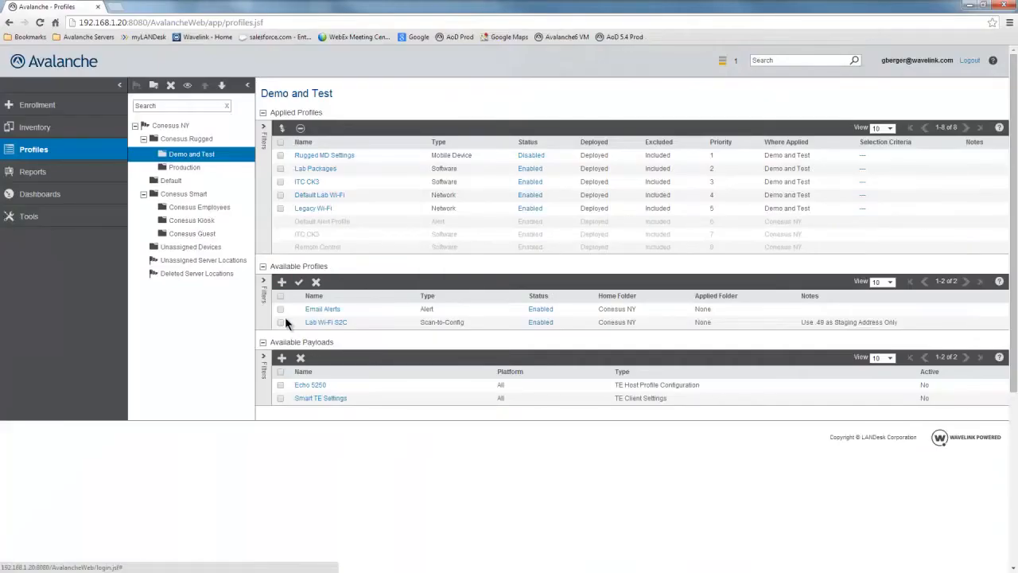
mouse_move(280, 442)
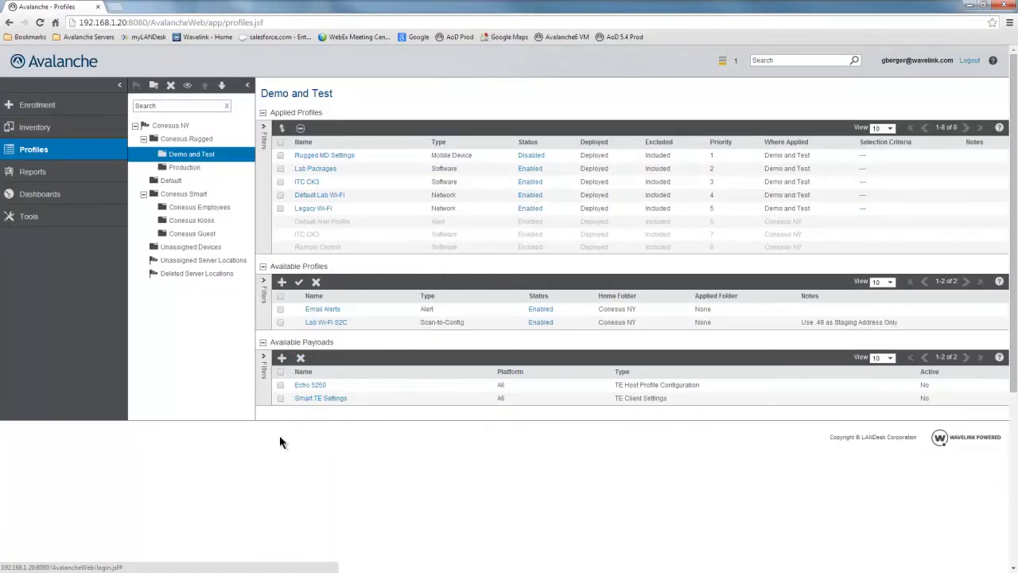
mouse_move(324, 463)
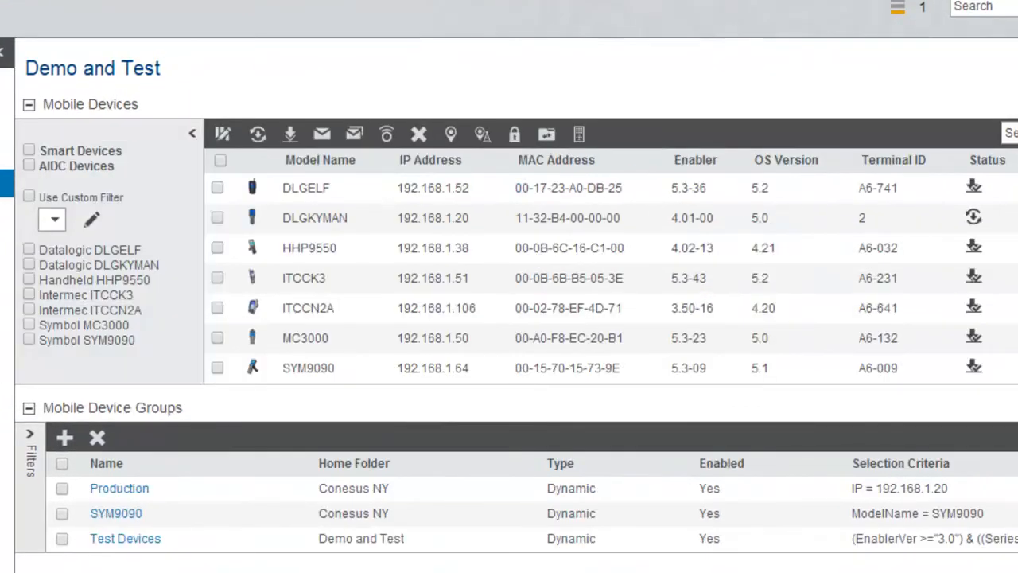
mouse_move(289, 133)
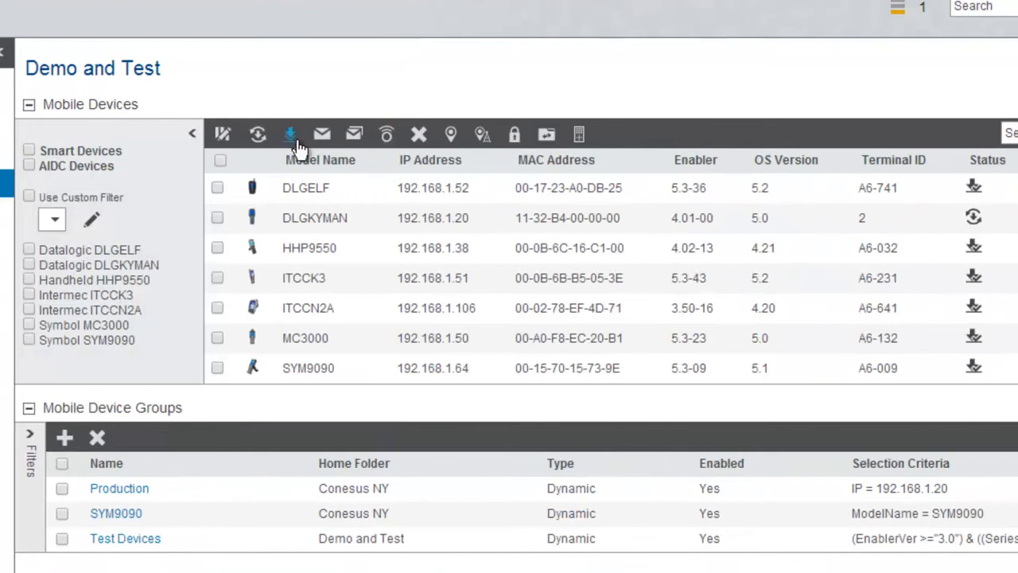
mouse_move(420, 134)
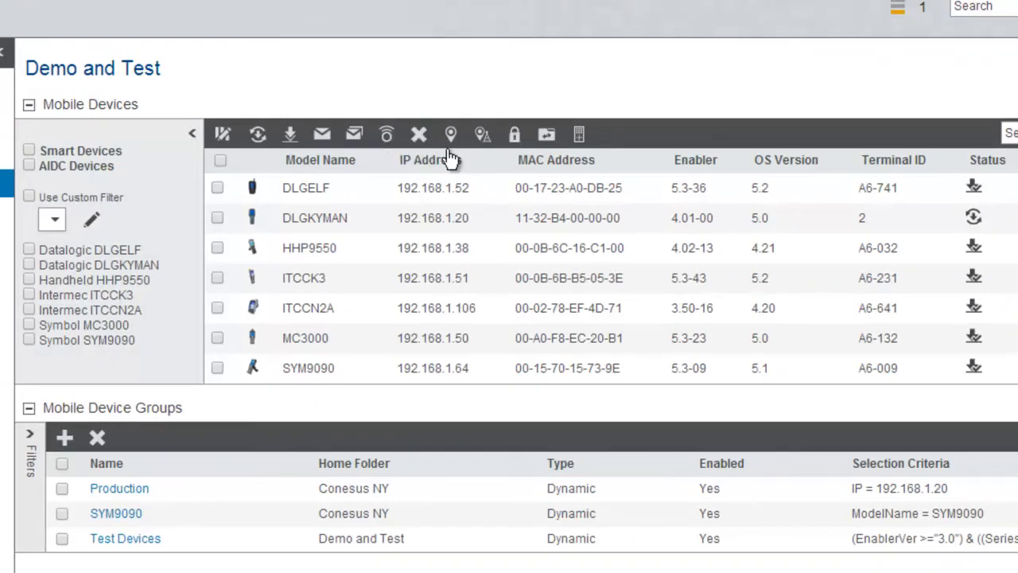
mouse_move(493, 251)
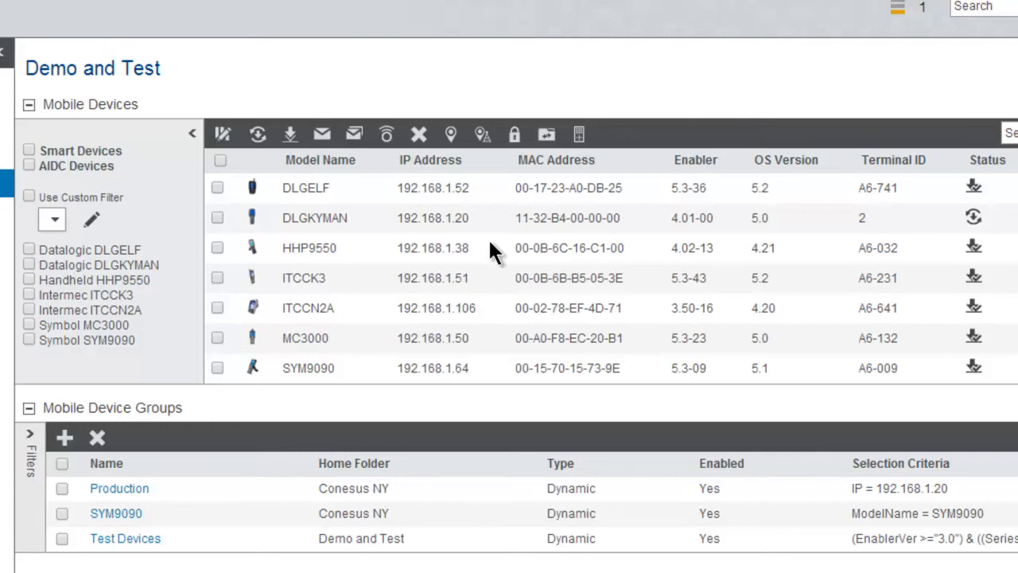
Move LXE_HX2 from Production to Demo and Test, confirm it, and open that folder's Profiles
left_click(191, 132)
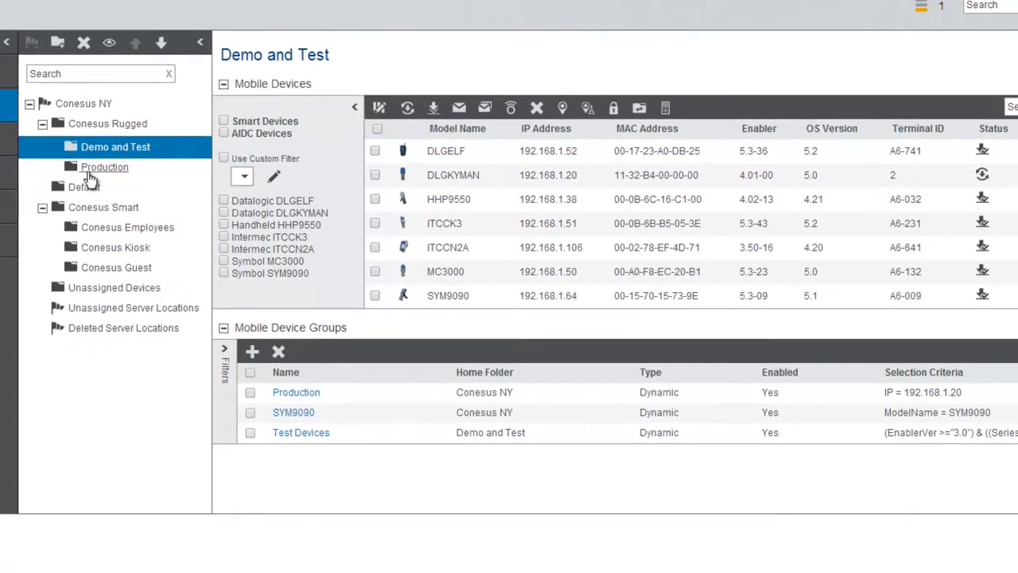
left_click(104, 167)
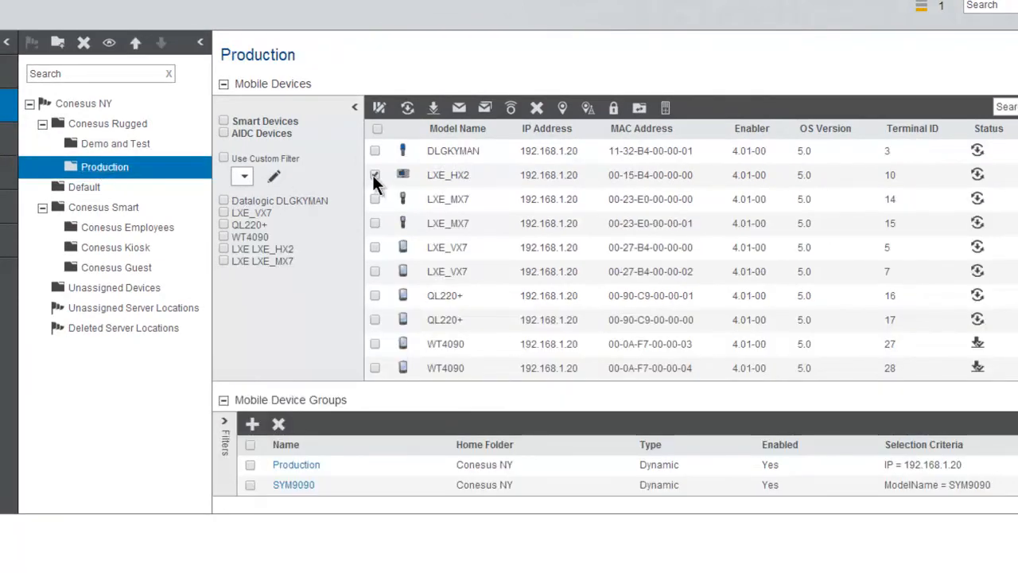
left_click(640, 107)
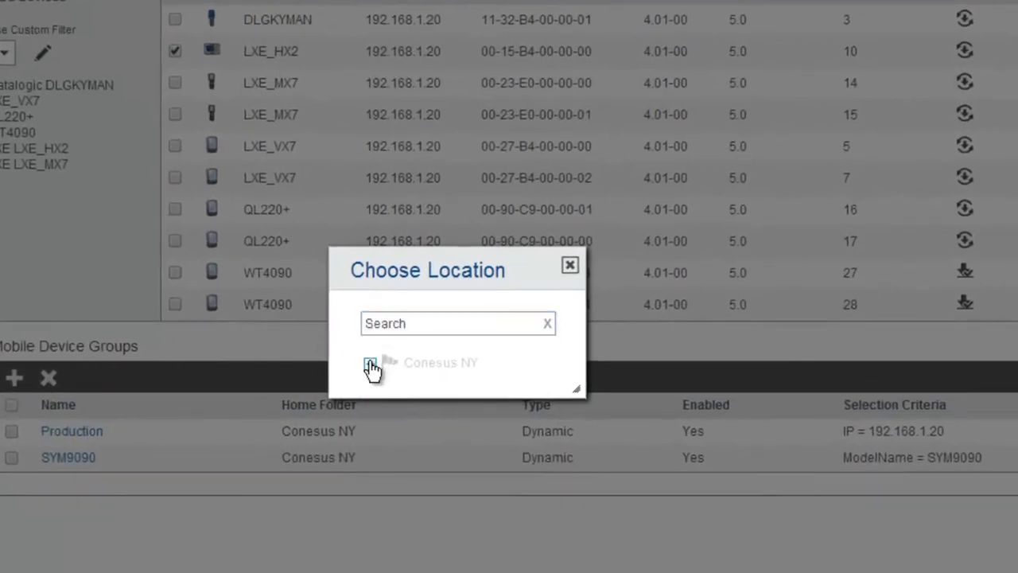
left_click(371, 363)
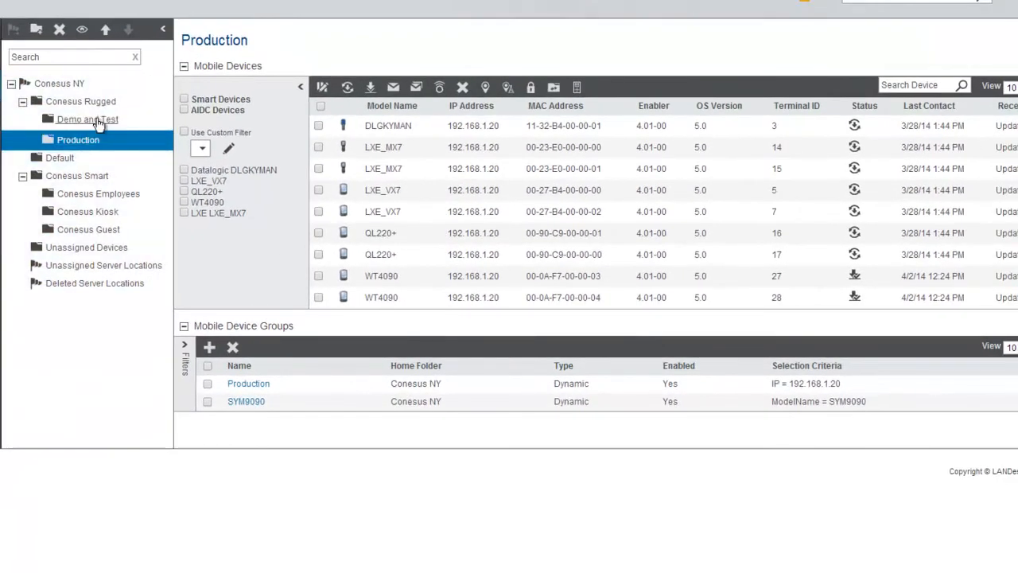
left_click(60, 86)
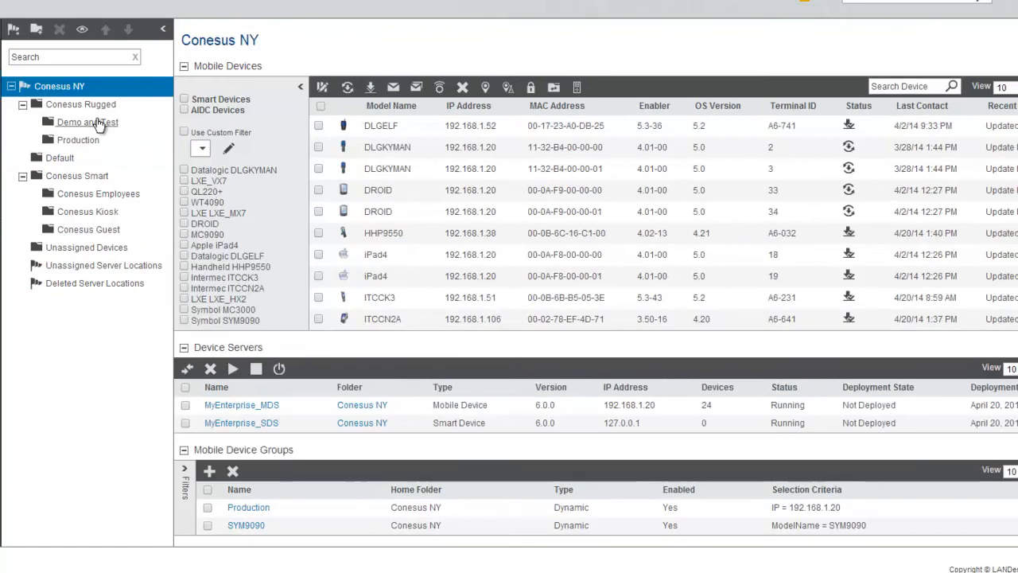
left_click(87, 121)
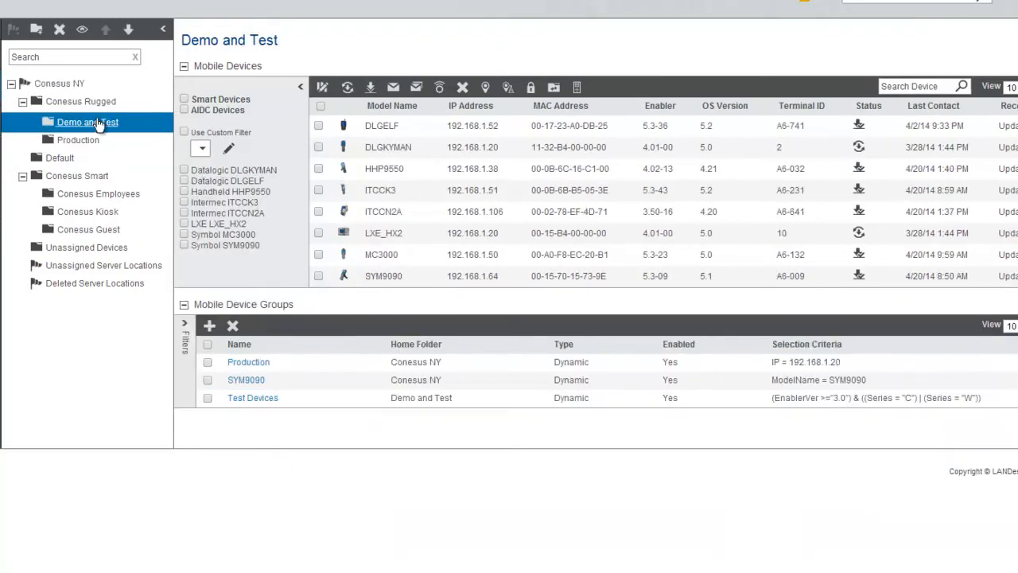
left_click(39, 172)
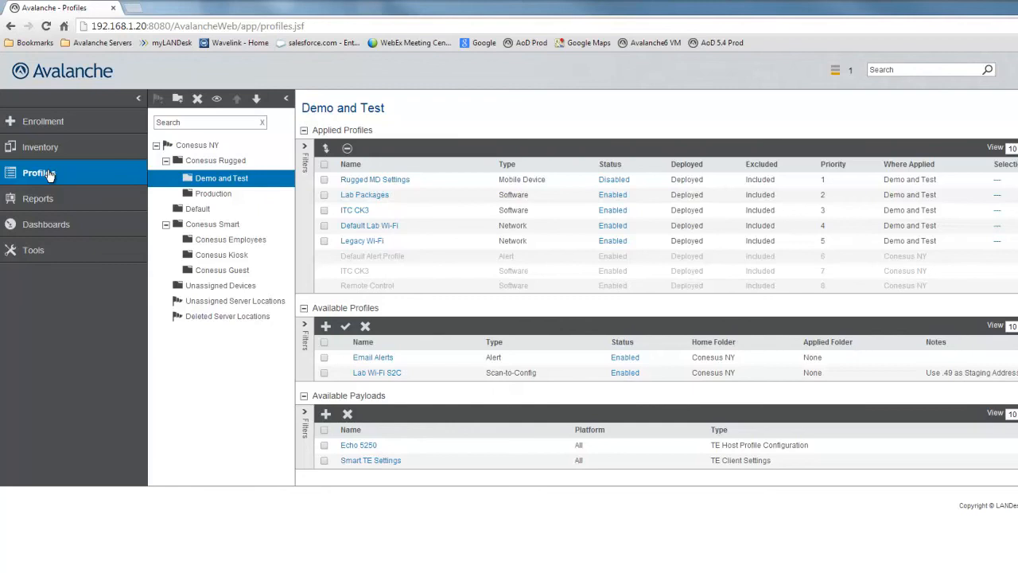
Open Conesus Employees profiles and start a New Payload from Available Payloads
left_click(231, 239)
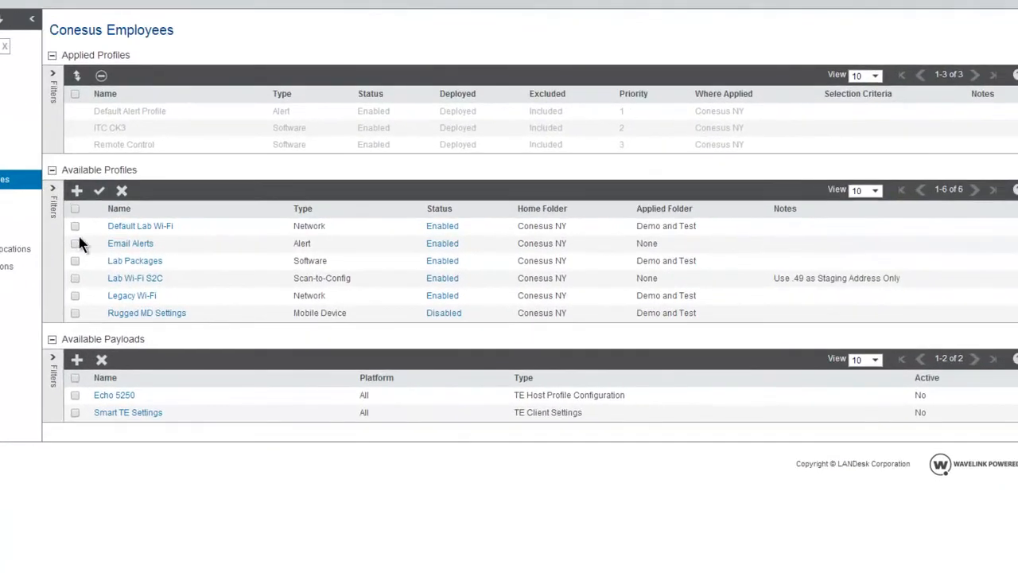
mouse_move(76, 359)
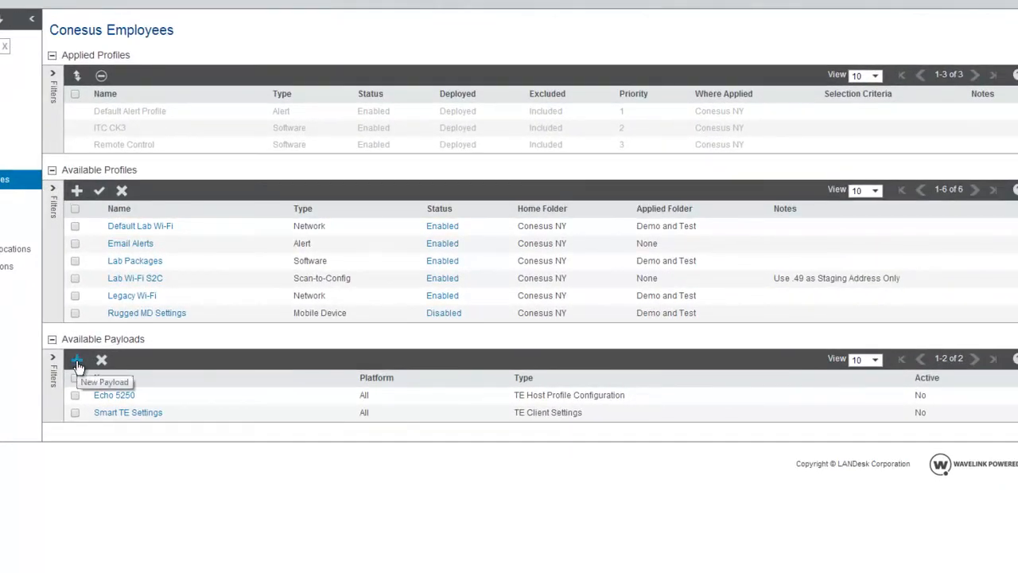
left_click(77, 359)
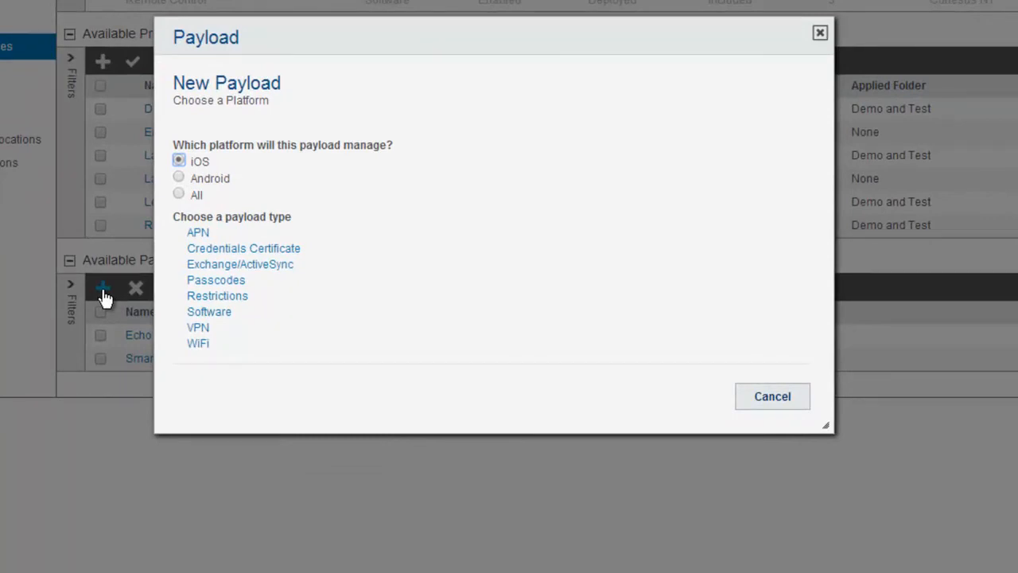
Compare Android payload types, then set the payload platform to All
left_click(178, 178)
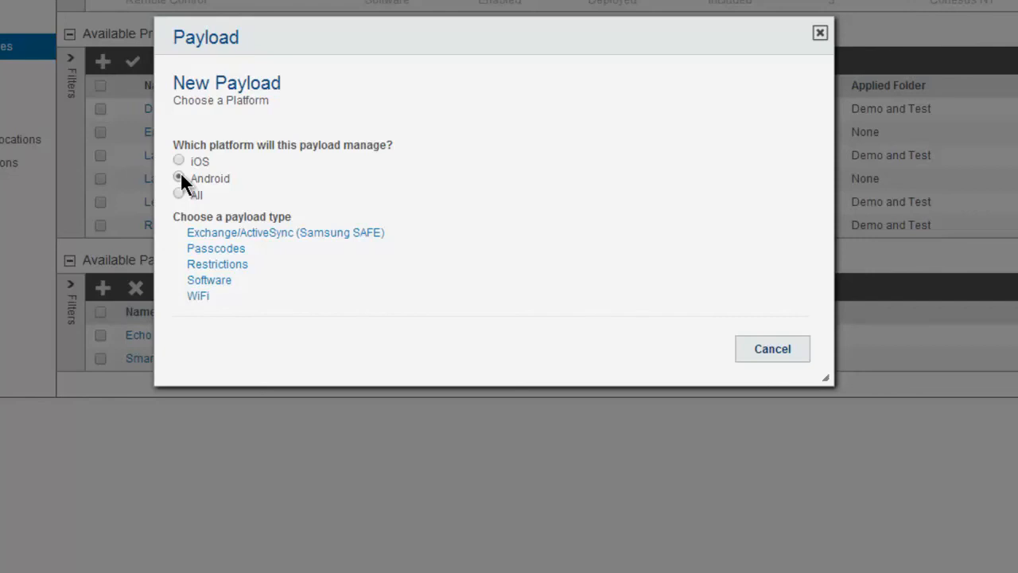
left_click(178, 195)
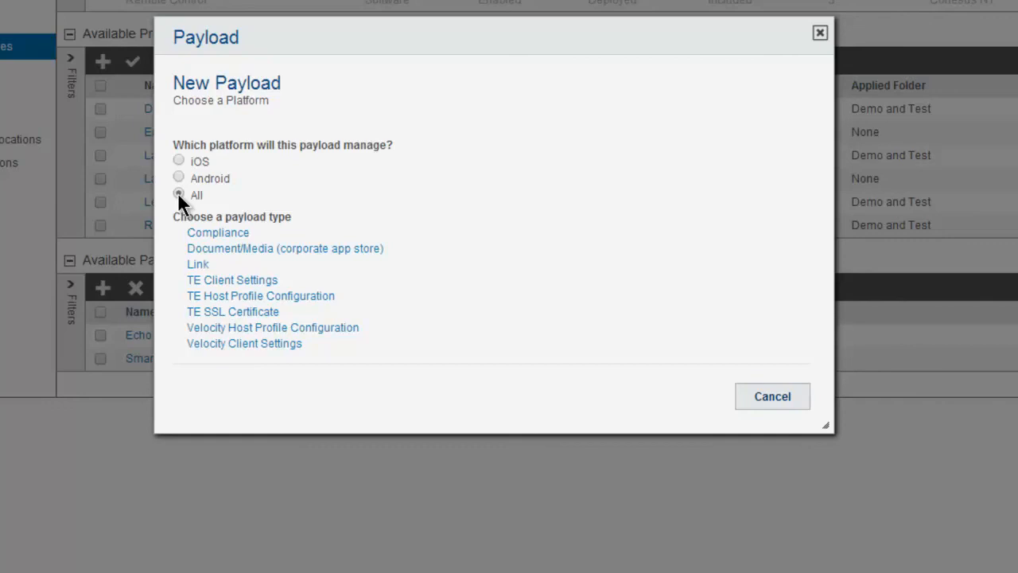
mouse_move(273, 279)
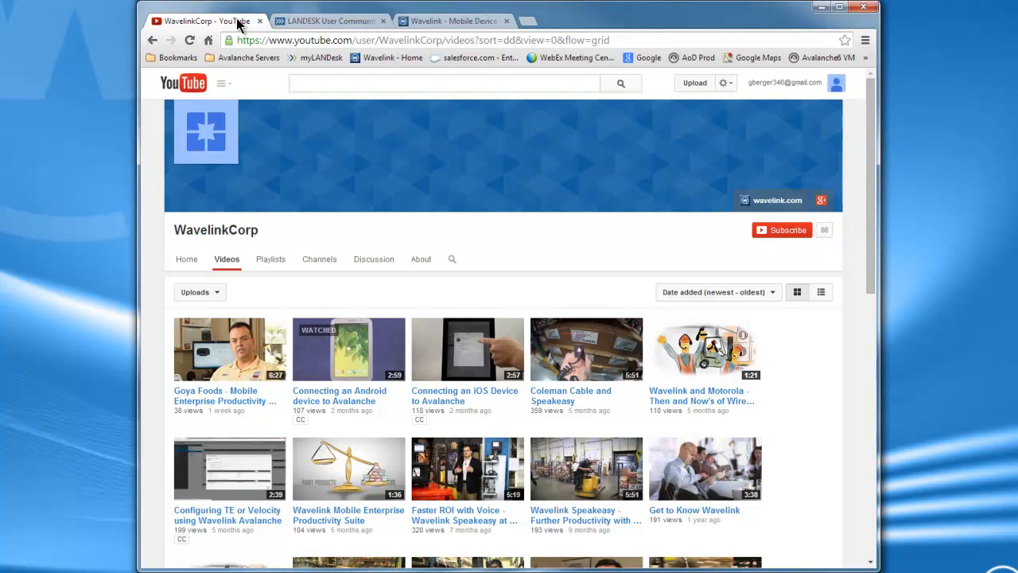
View the LANDESK User Community tab, then switch to the Wavelink website tab
left_click(326, 20)
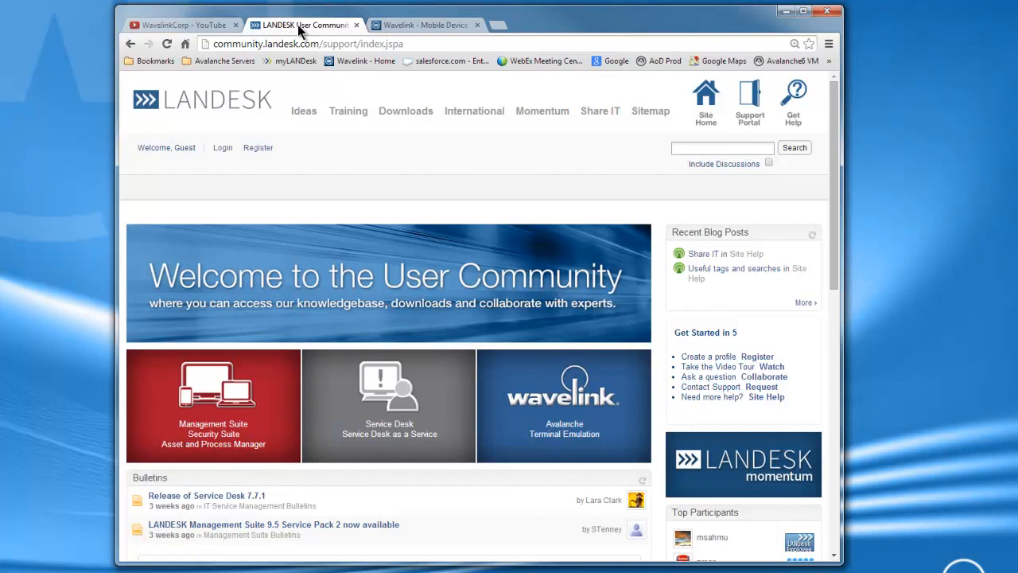
left_click(425, 25)
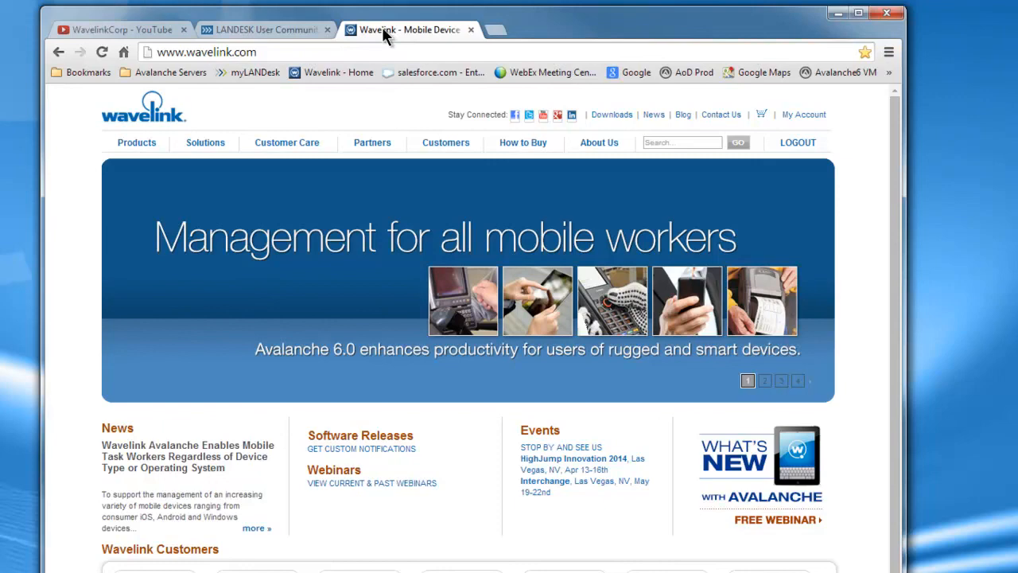
mouse_move(386, 36)
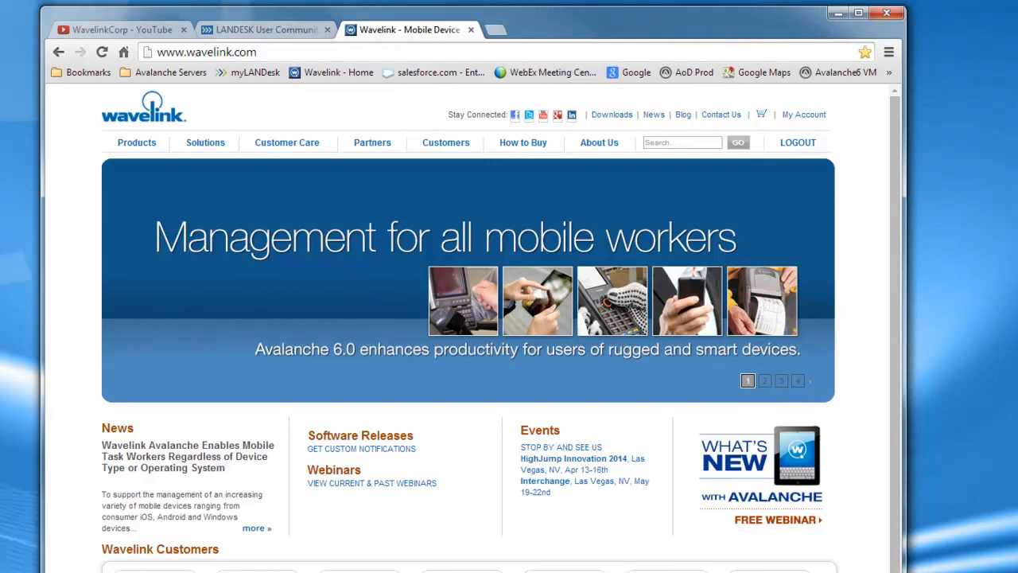